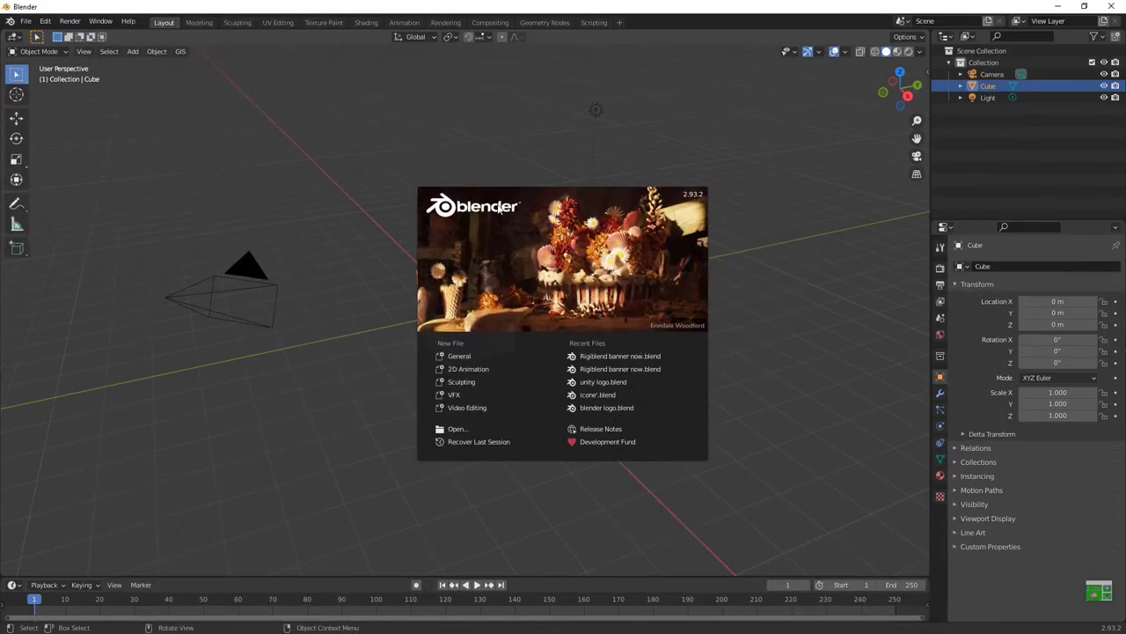
pyautogui.moveTo(661, 493)
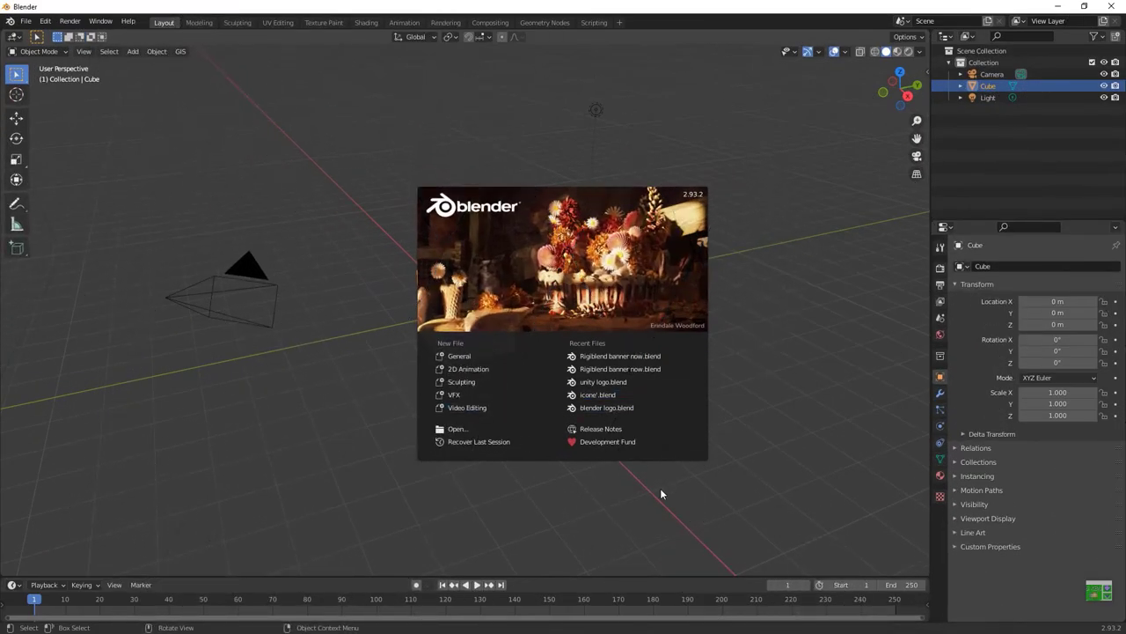